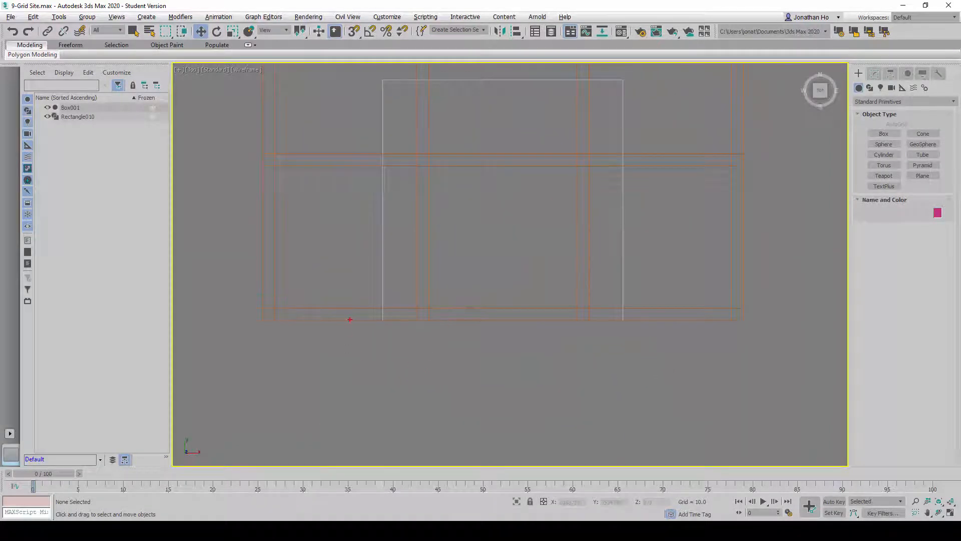
# - Move Box001 to absolute Y 1501 (from 1500) via Move Transform Type-In
pyautogui.moveTo(351, 300); pyautogui.dragTo(648, 335)
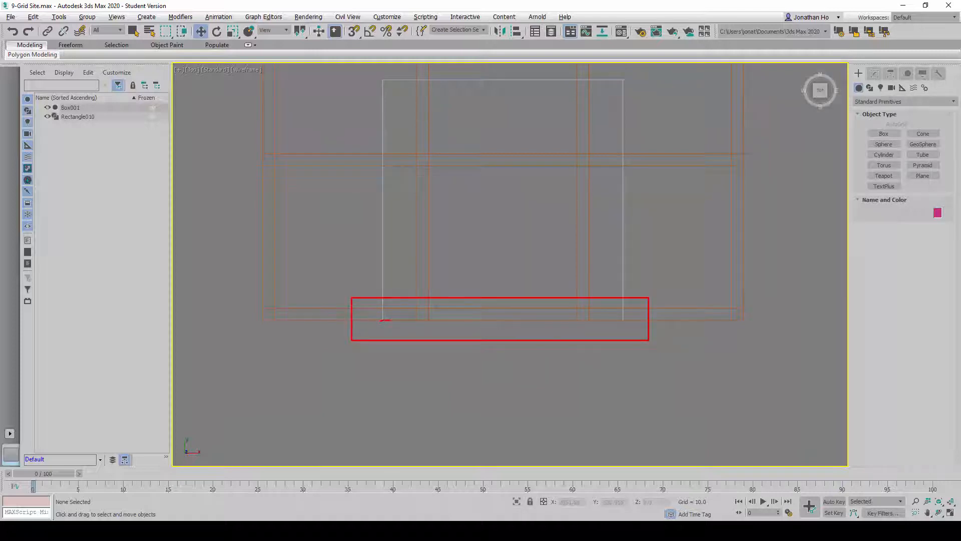
pyautogui.moveTo(381, 321); pyautogui.dragTo(570, 319)
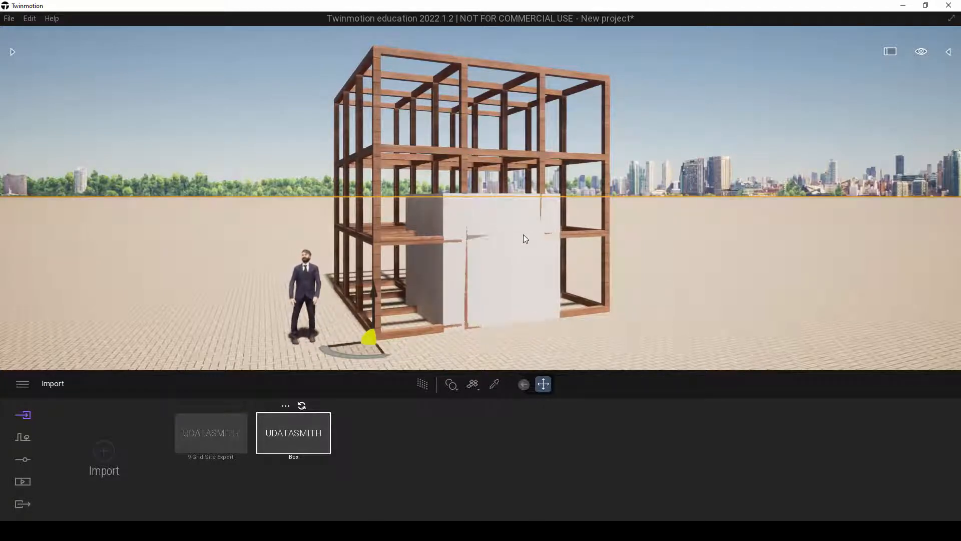
pyautogui.moveTo(525, 239); pyautogui.dragTo(509, 269)
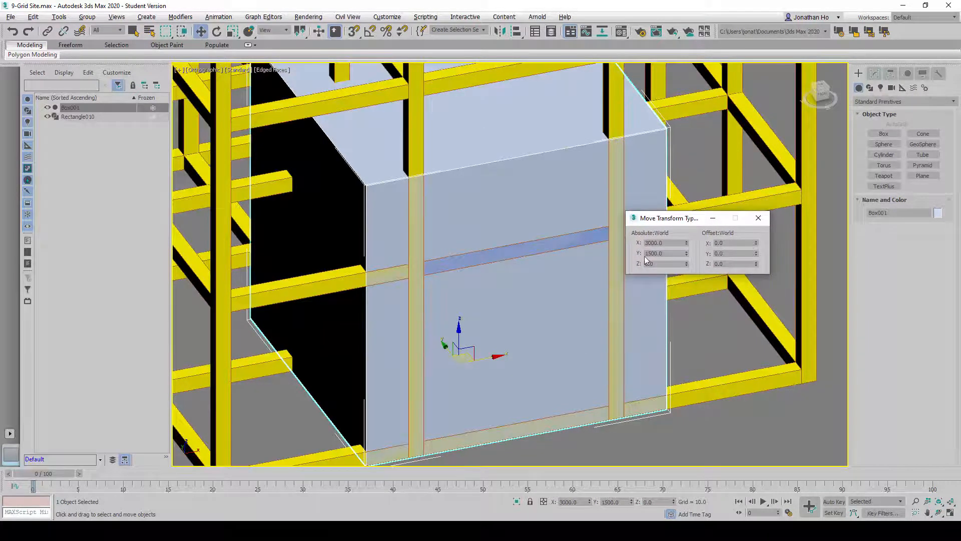
pyautogui.click(731, 253)
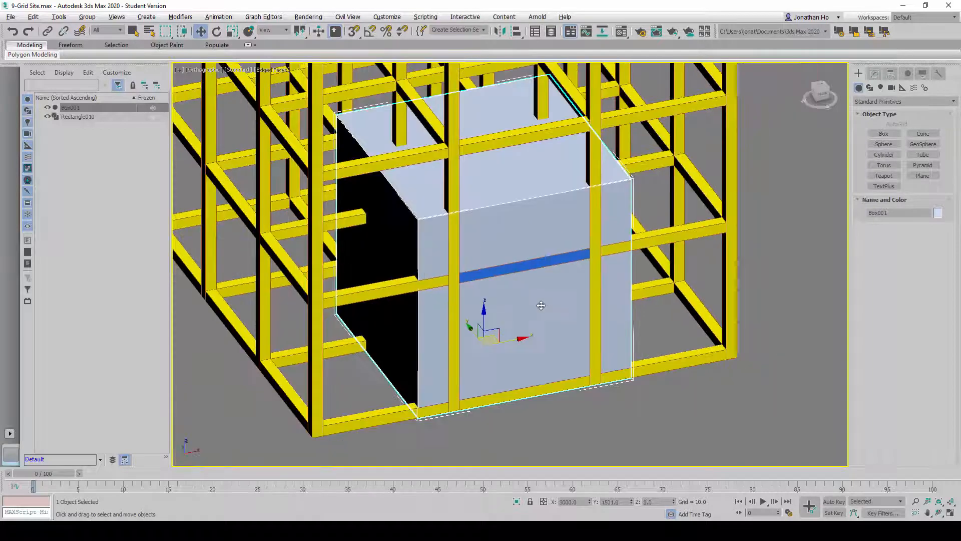
# - Export only Box001, overwriting the existing Box.udatasmith in the assignment folder
pyautogui.click(619, 320)
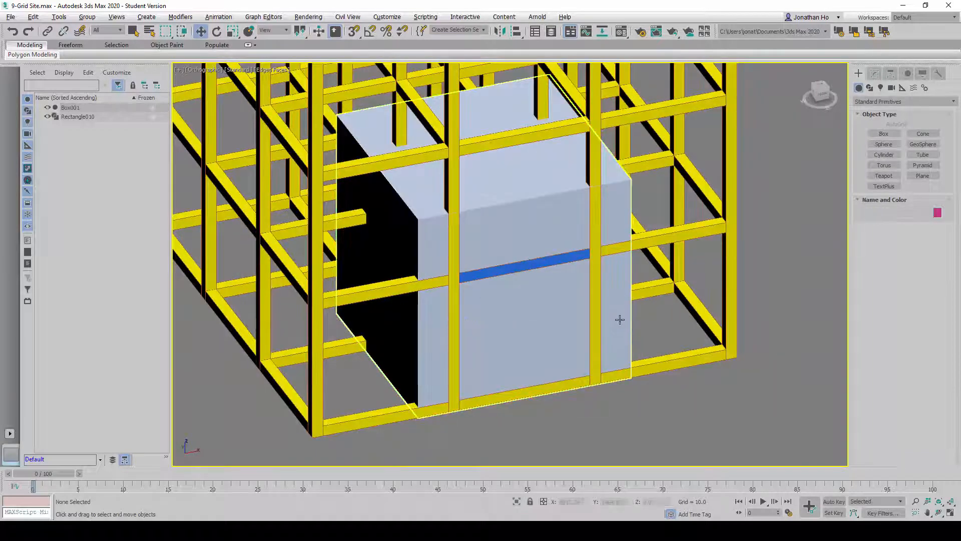
pyautogui.click(70, 107)
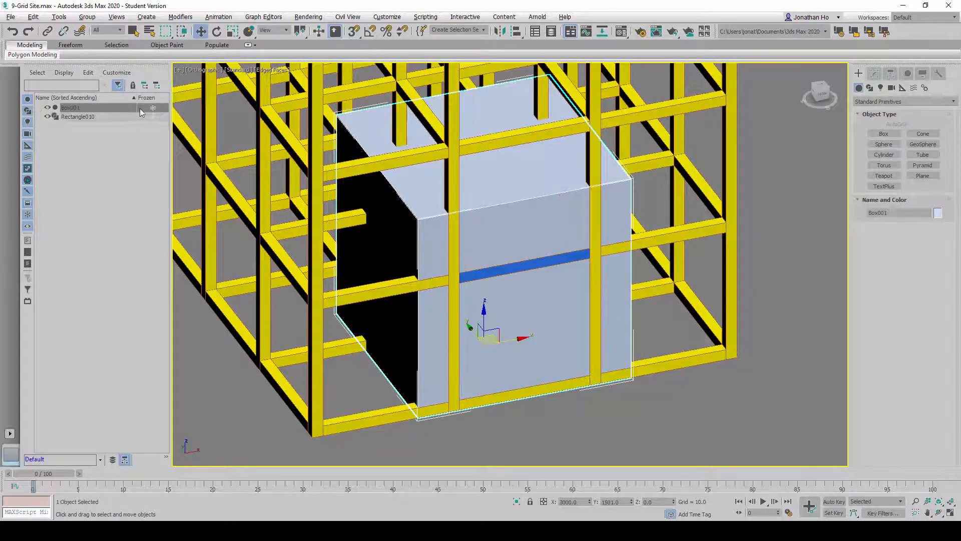
pyautogui.click(10, 17)
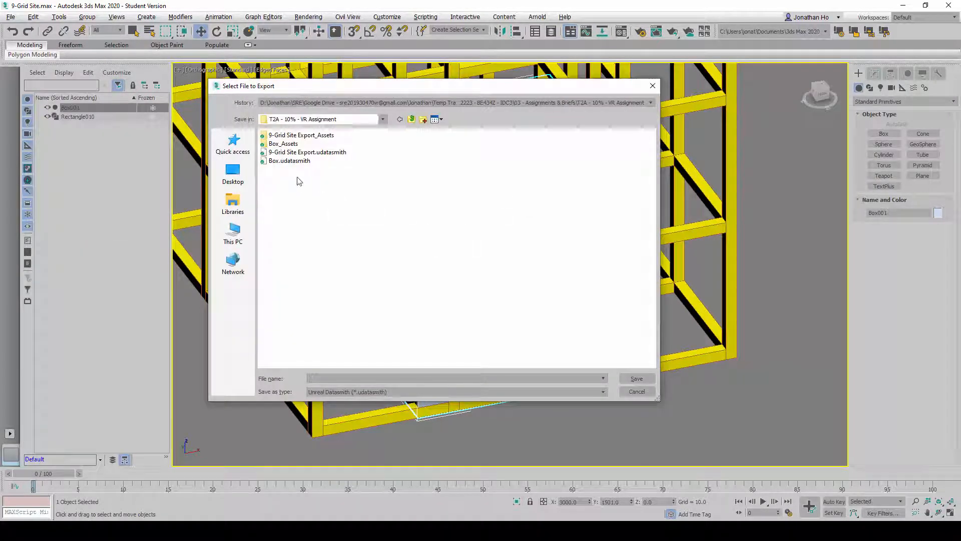
pyautogui.click(289, 160)
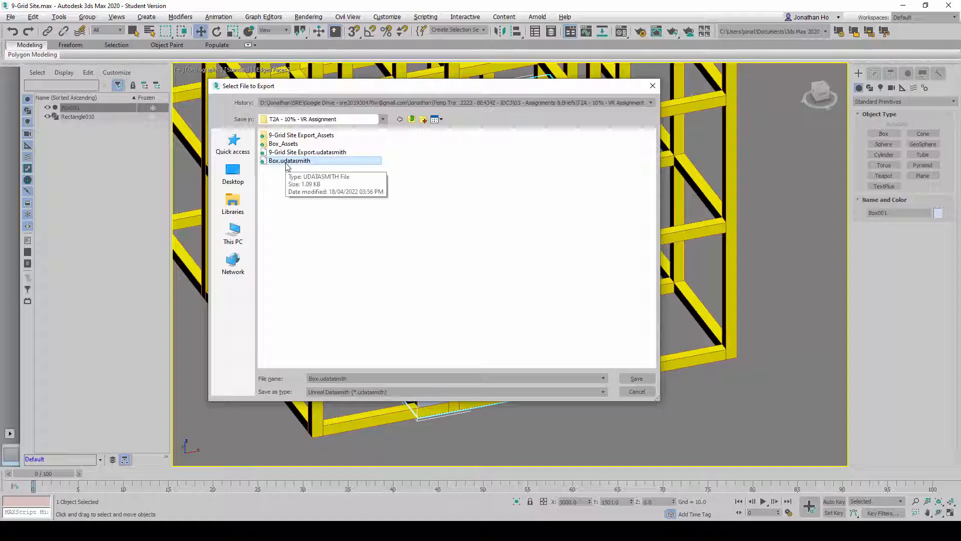
pyautogui.click(289, 160)
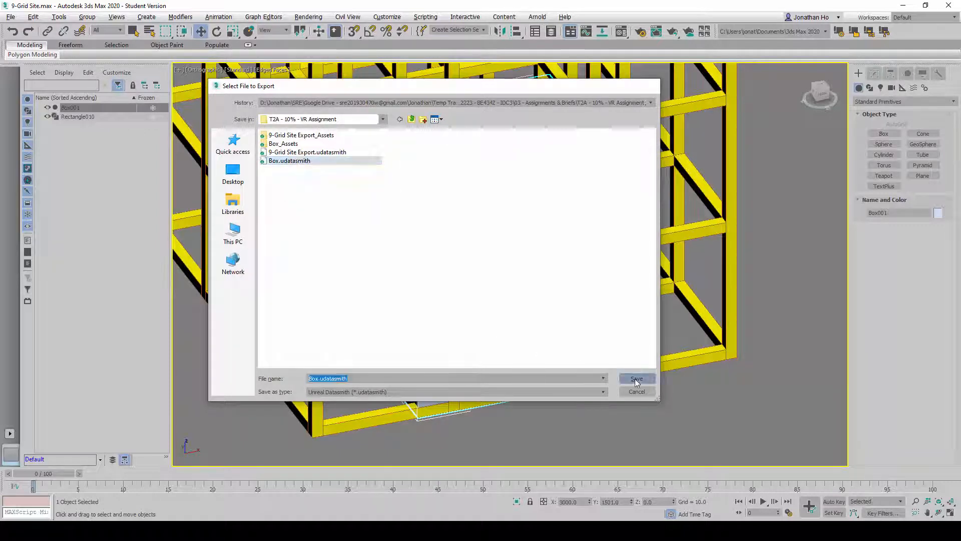
pyautogui.click(636, 378)
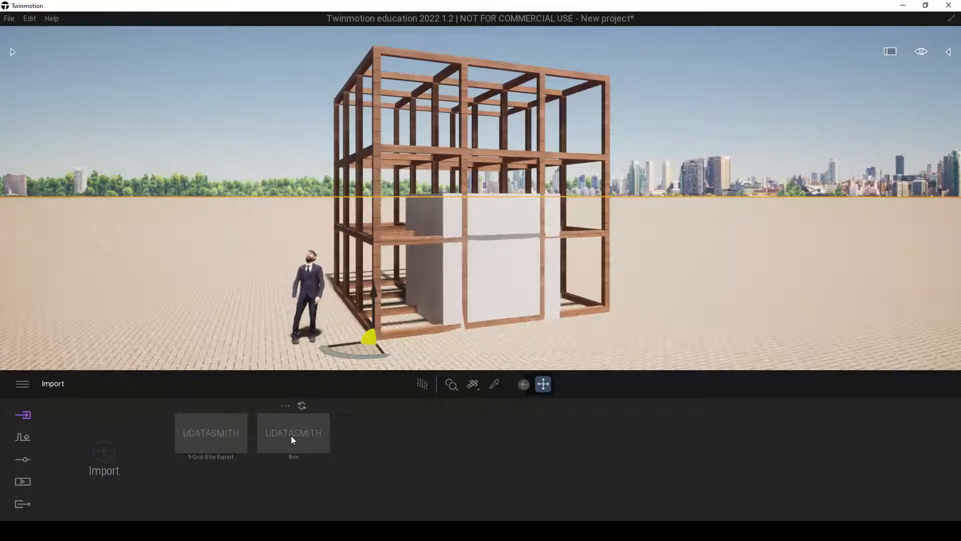
pyautogui.moveTo(302, 405)
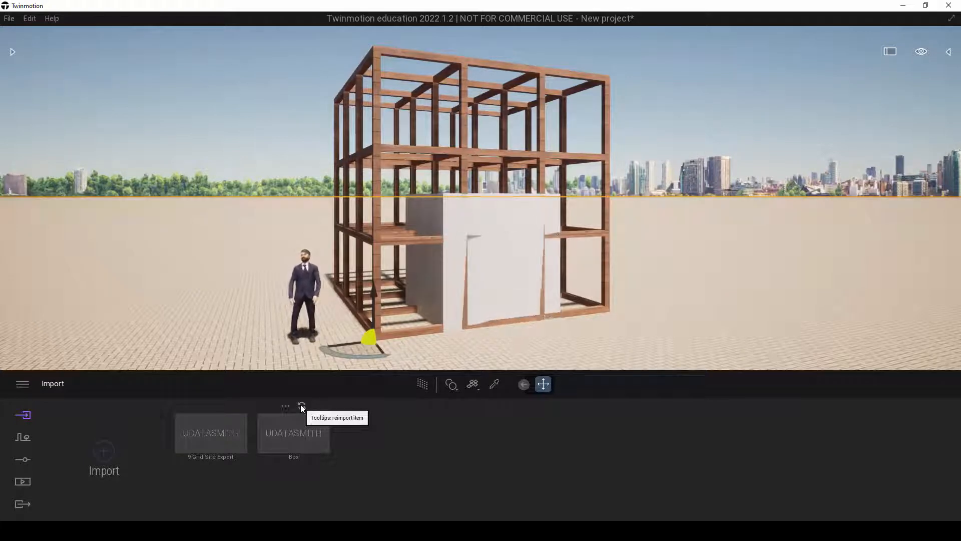
# - Reimport the updated Box.udatasmith so the box renders without z-fighting
pyautogui.click(293, 432)
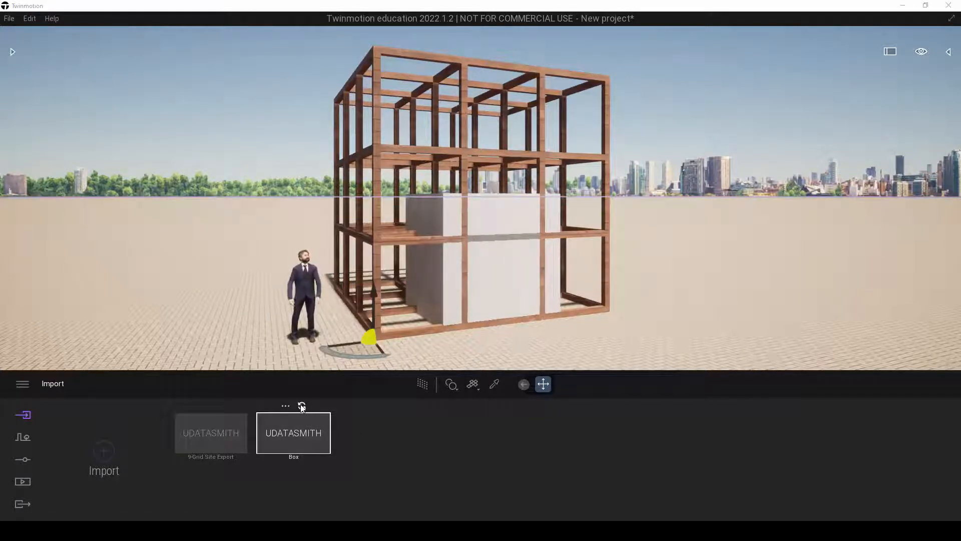